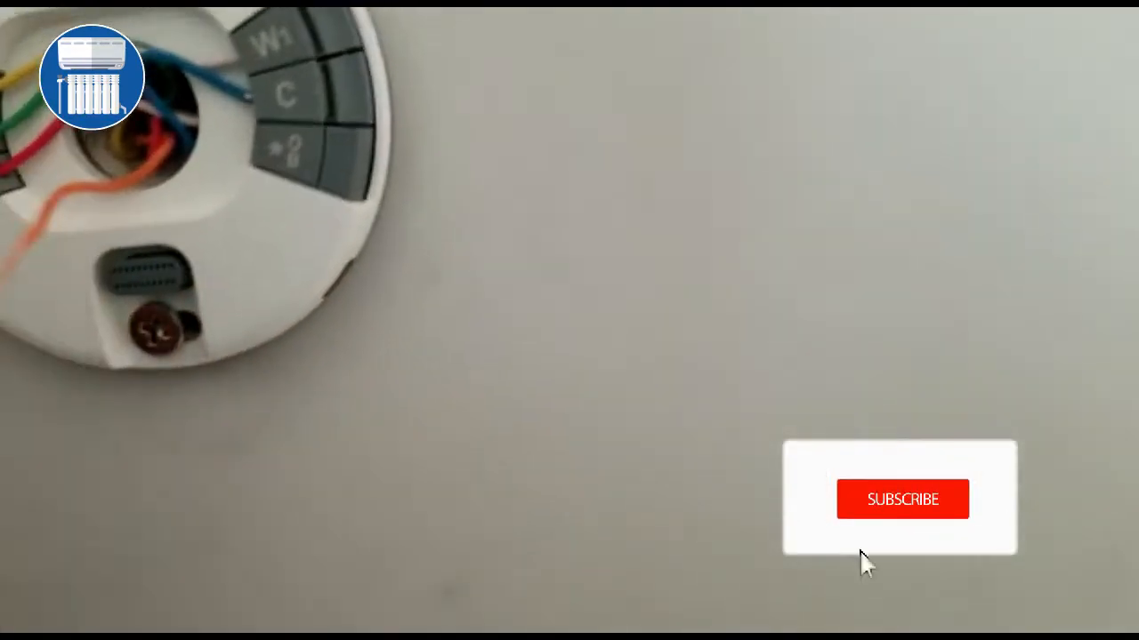
{"action": "left_click", "coordinate": [902, 499]}
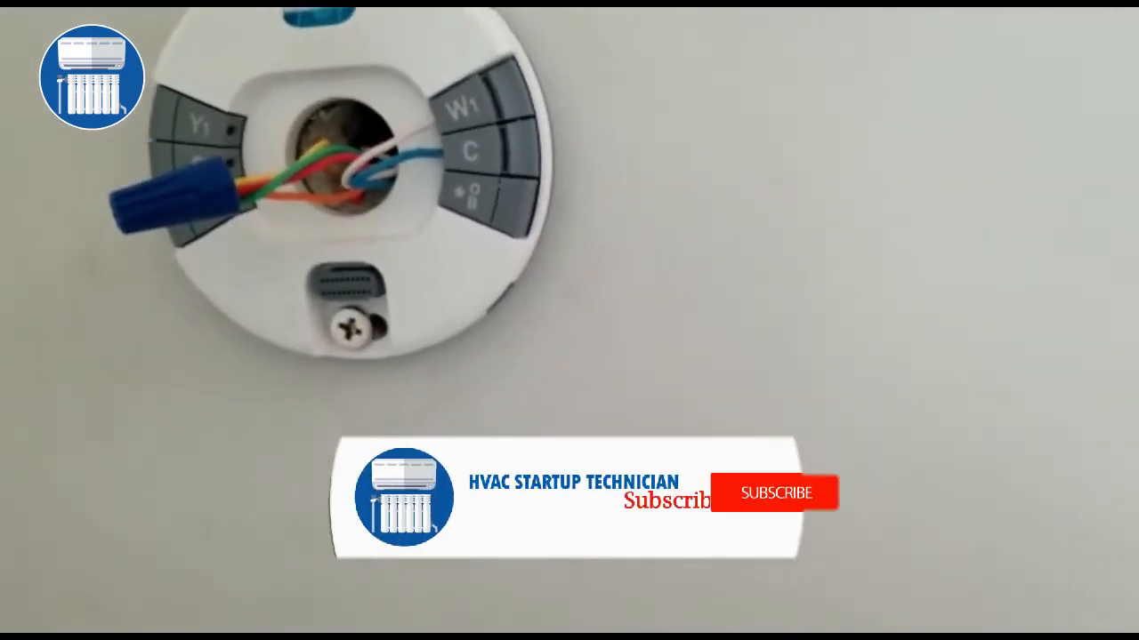
{"action": "left_click", "coordinate": [774, 492]}
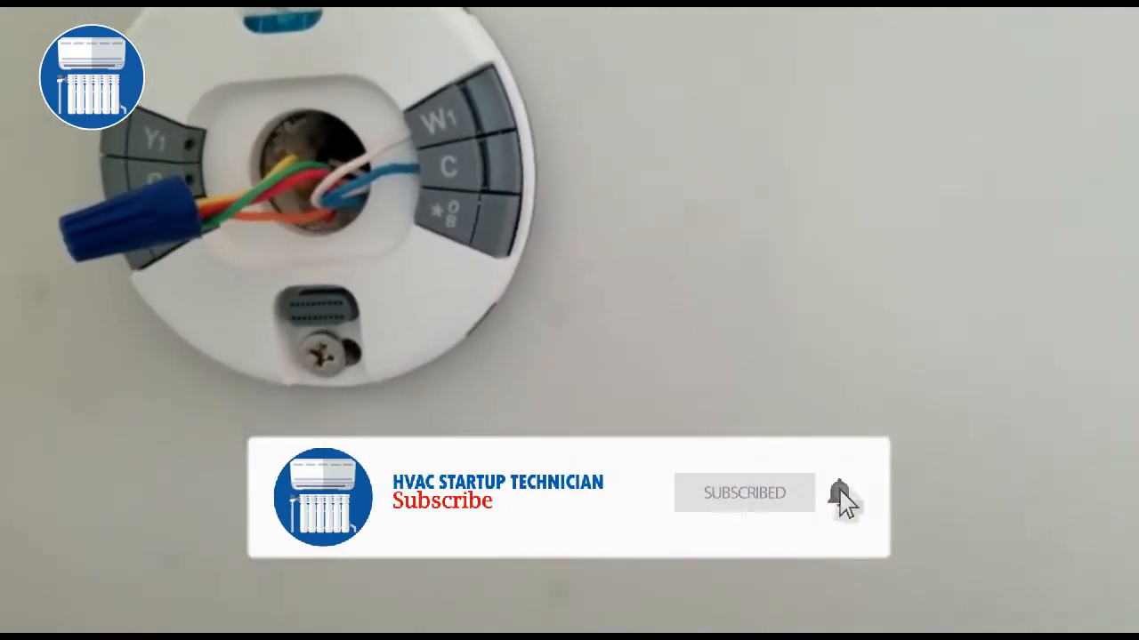